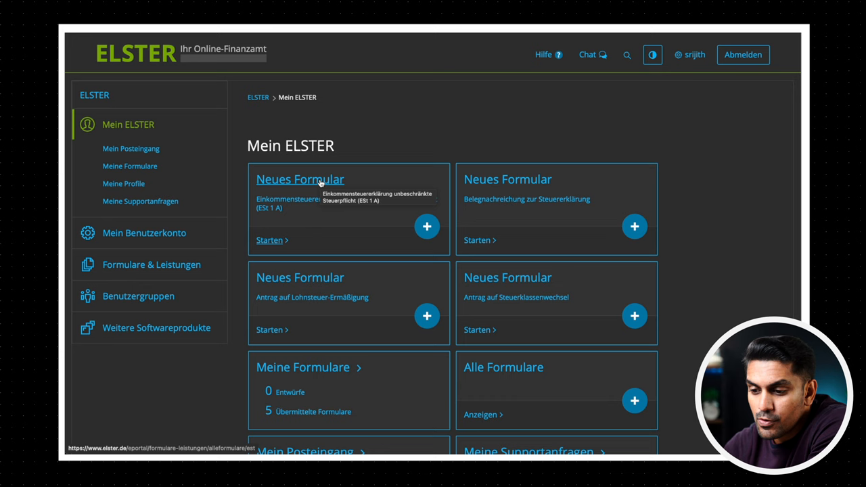
# Start the ESt 1 A 'Neues Formular' for tax year 2021.
pyautogui.click(299, 179)
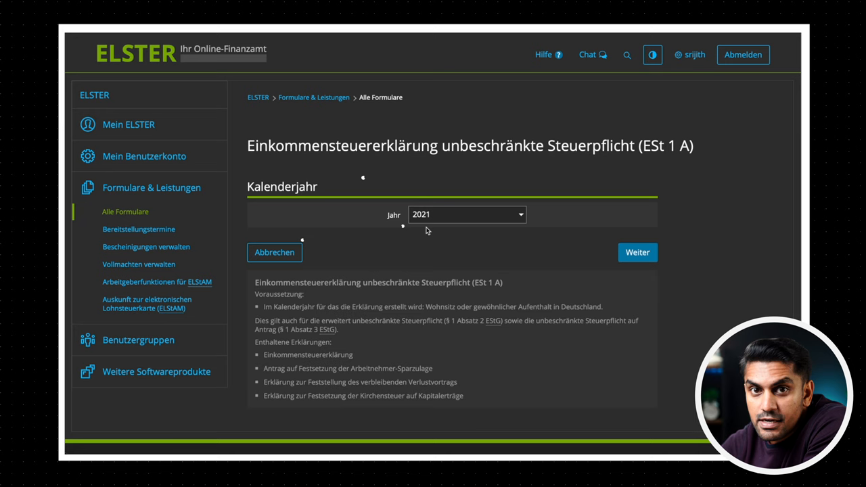
pyautogui.click(637, 252)
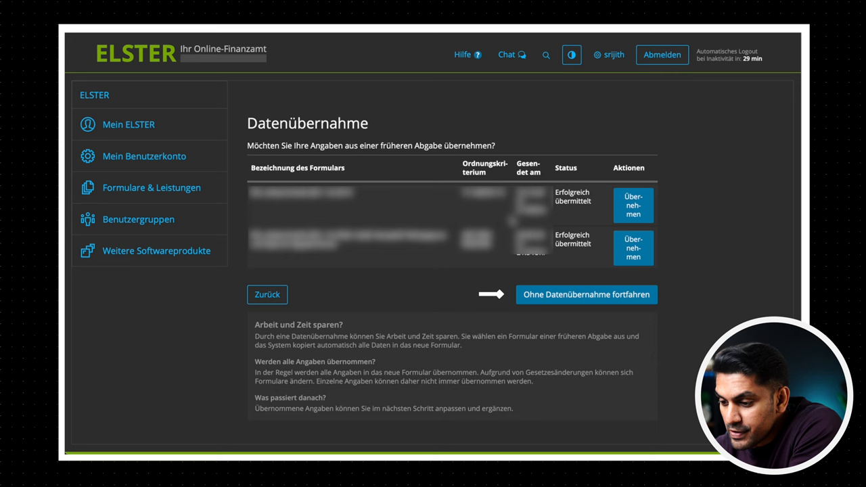
# Continue without importing data from earlier submissions.
pyautogui.click(586, 295)
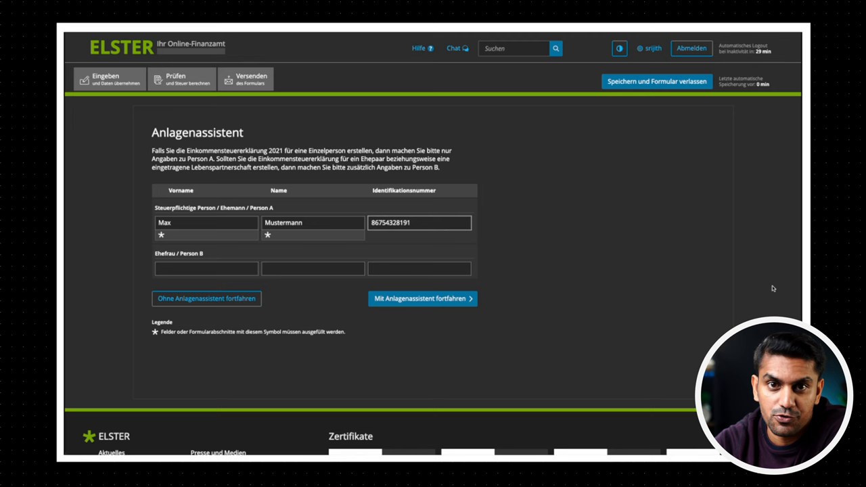
# Continue past the Anlagenassistent without using it.
pyautogui.click(421, 298)
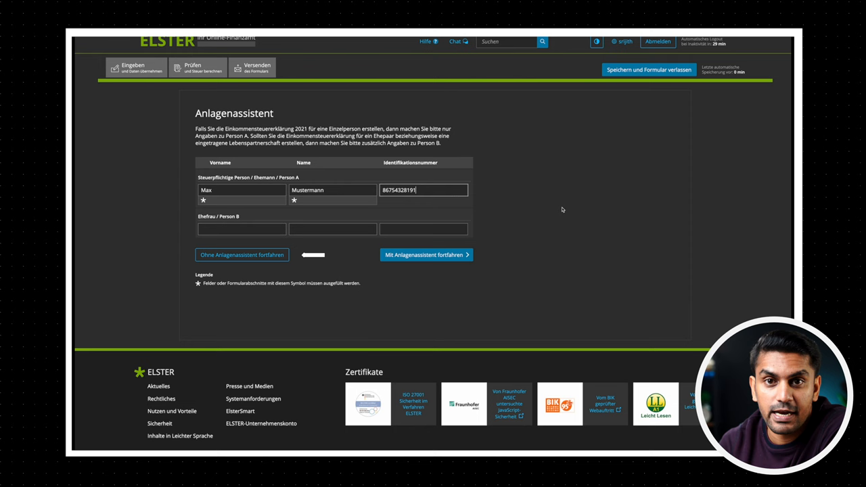
pyautogui.click(425, 254)
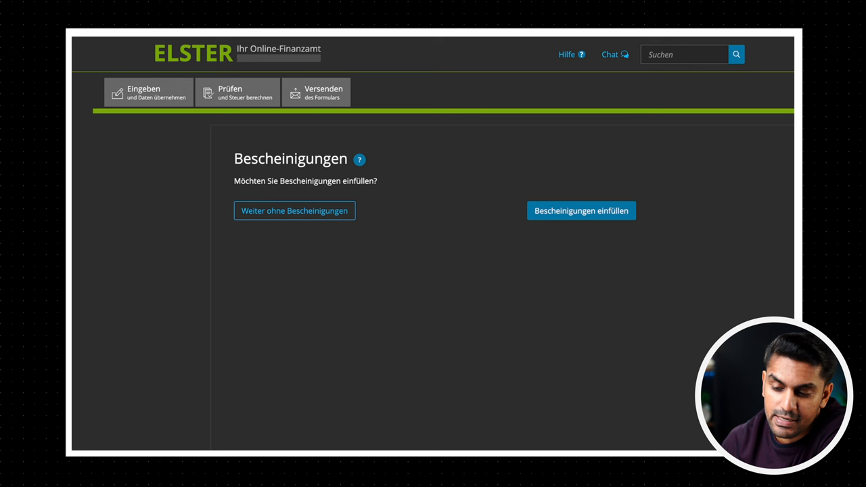
# Proceed with 'Weiter ohne Bescheinigungen' to reach the form's start page.
pyautogui.click(294, 210)
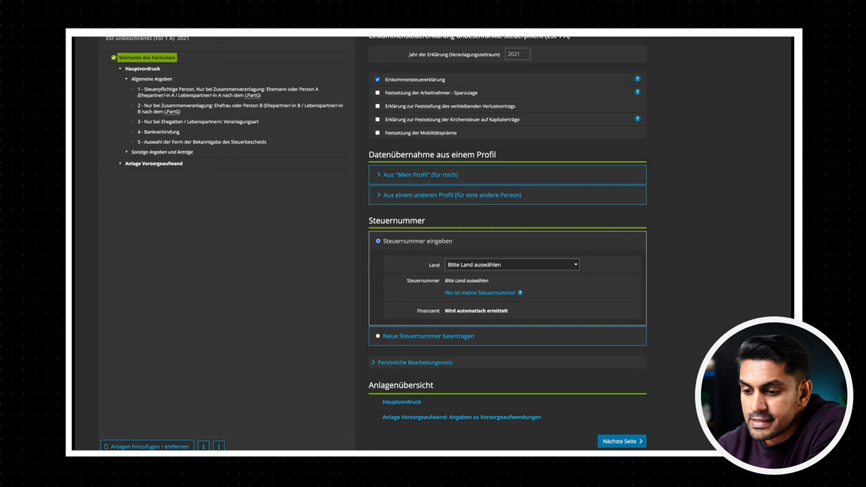
# Request a new tax number at Finanzamt Ludwigsburg, Baden-Württemberg.
pyautogui.click(511, 265)
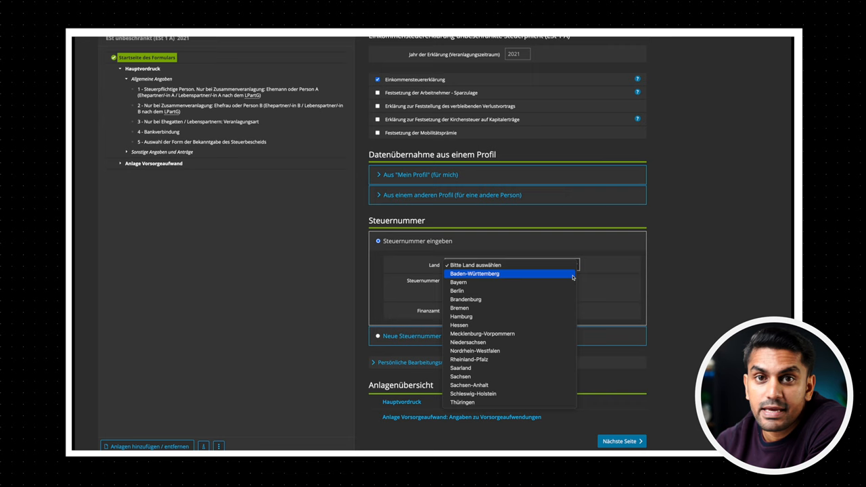
pyautogui.click(474, 273)
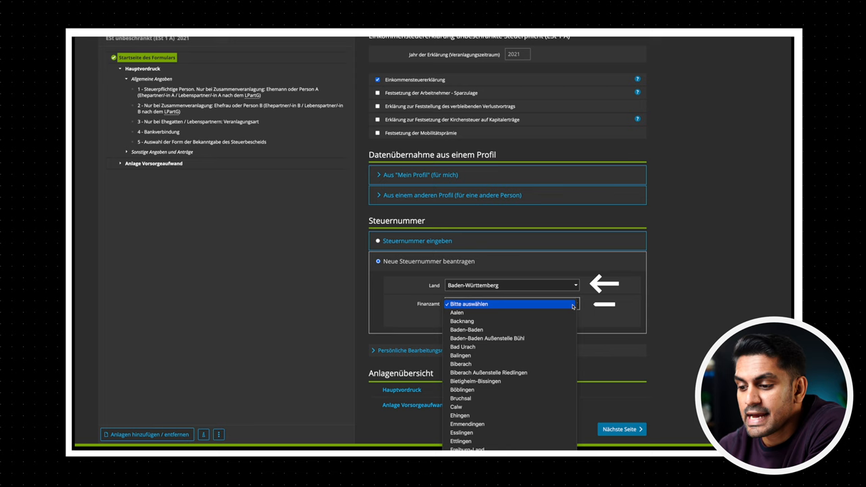
pyautogui.click(464, 303)
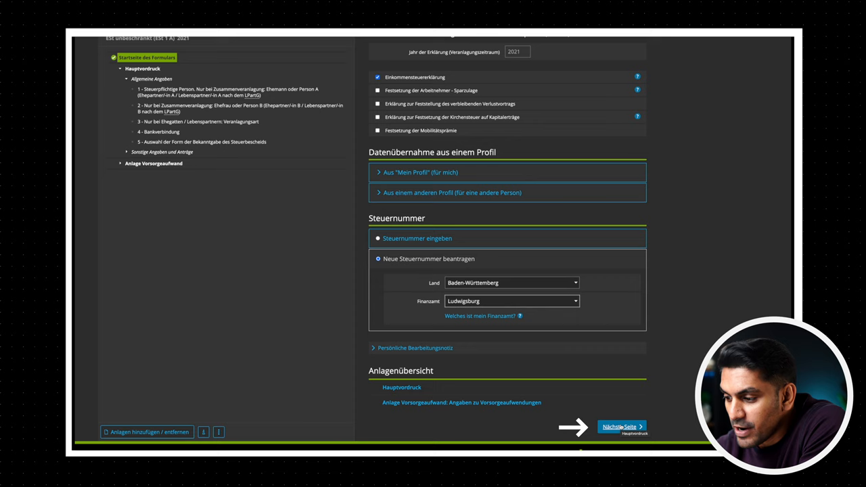
pyautogui.click(620, 427)
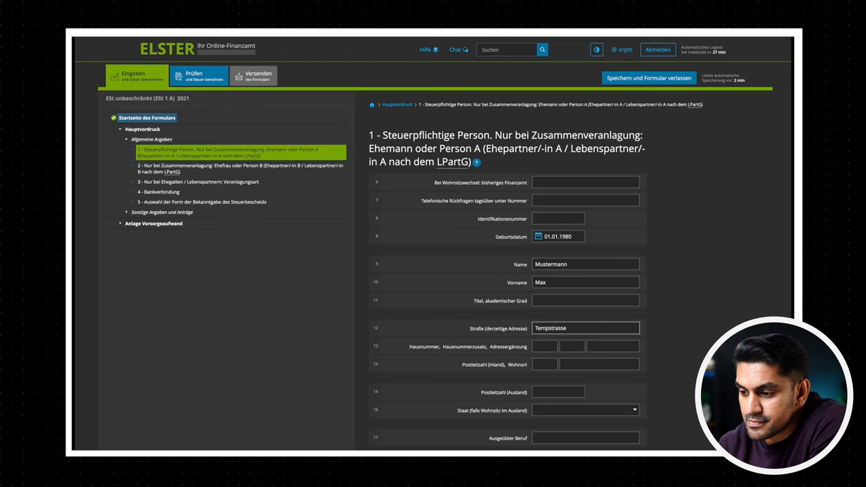
# Enter postcode 71000 and set religion to 'nicht kirchensteuerpflichtig'.
pyautogui.write('71000')
pyautogui.click(585, 438)
pyautogui.write('Engineer')
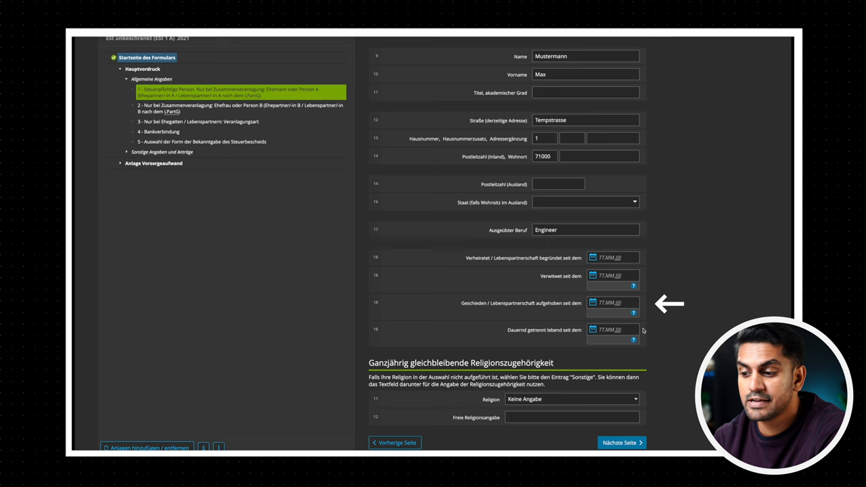
pyautogui.click(570, 399)
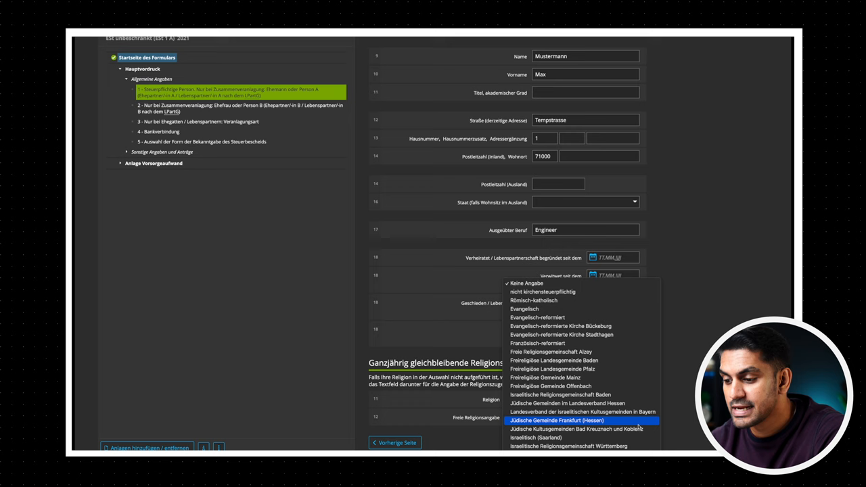
pyautogui.click(542, 292)
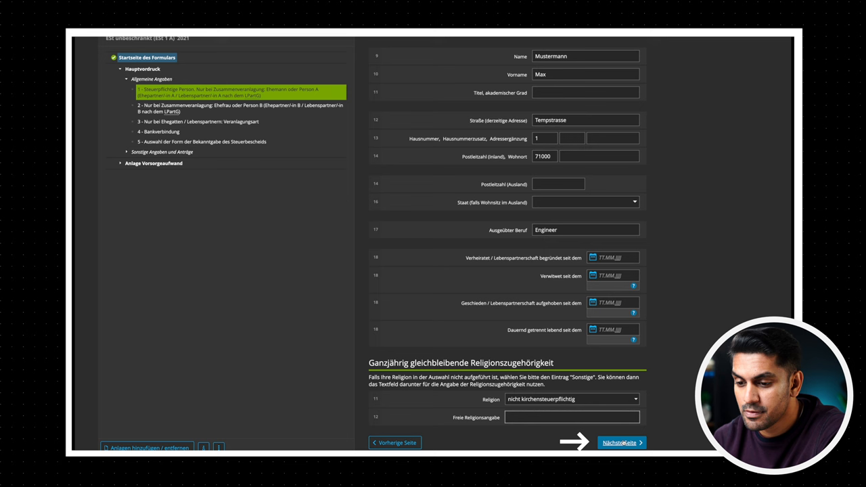
pyautogui.click(617, 443)
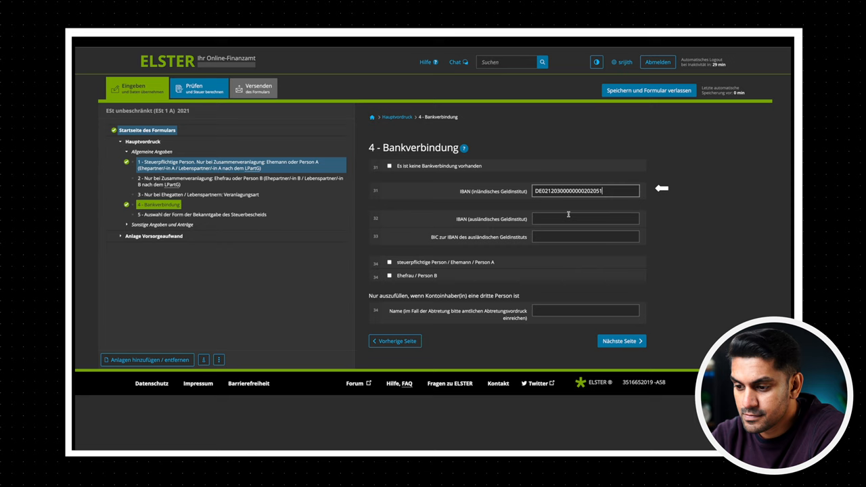
# Mark Person A as holder of the refund bank account.
pyautogui.click(389, 262)
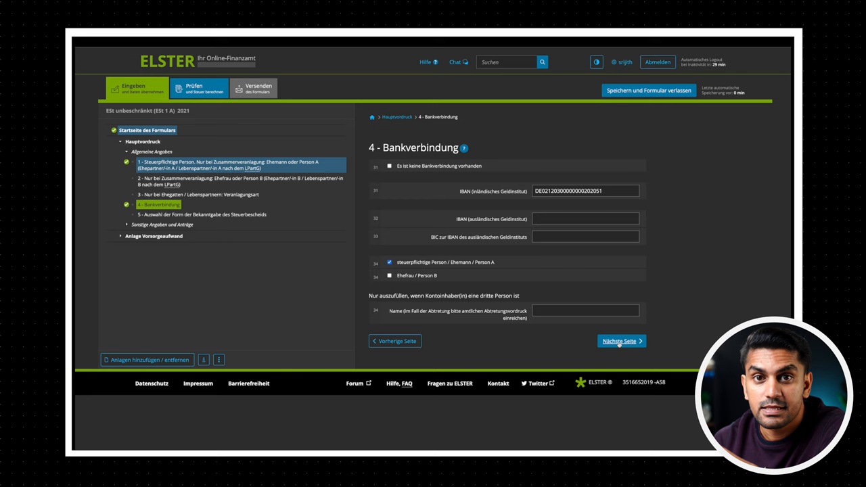
pyautogui.click(619, 342)
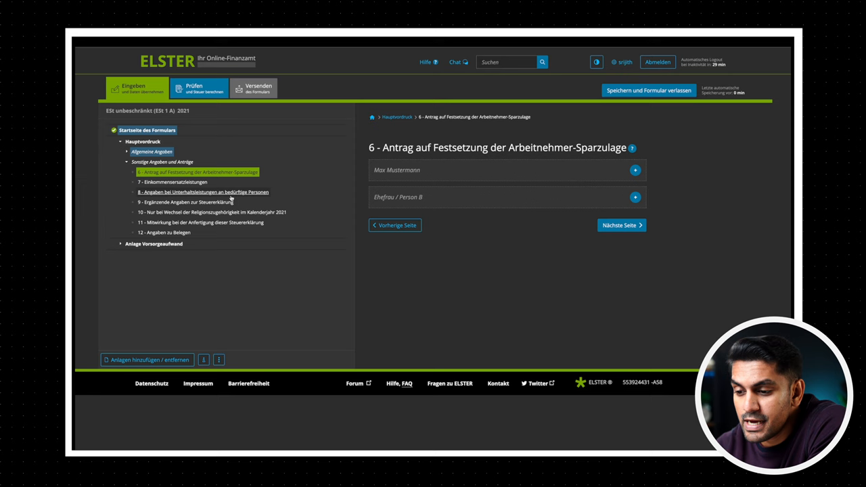
# Add an Arbeitslosengeld entry of 1000, then delete it again.
pyautogui.click(174, 182)
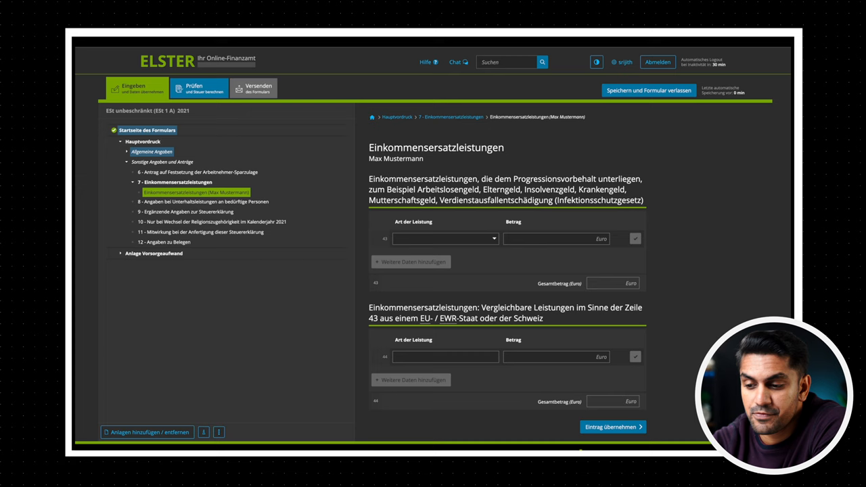
pyautogui.click(445, 238)
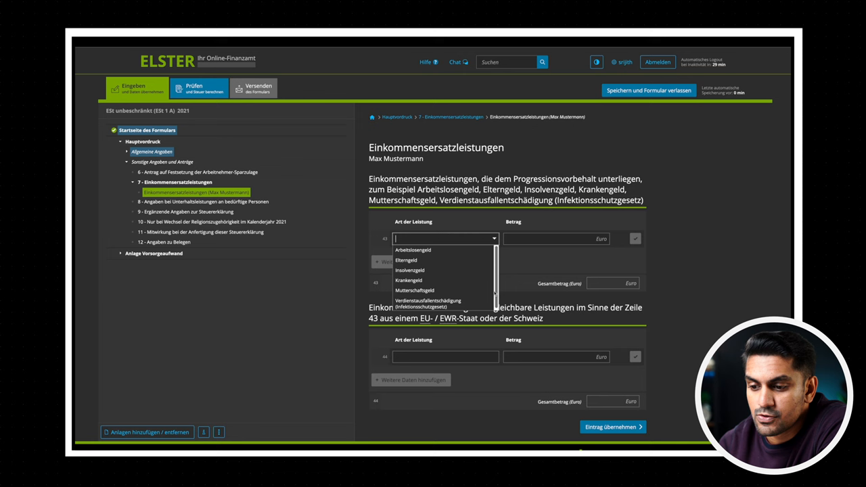
pyautogui.click(413, 250)
pyautogui.write('1000')
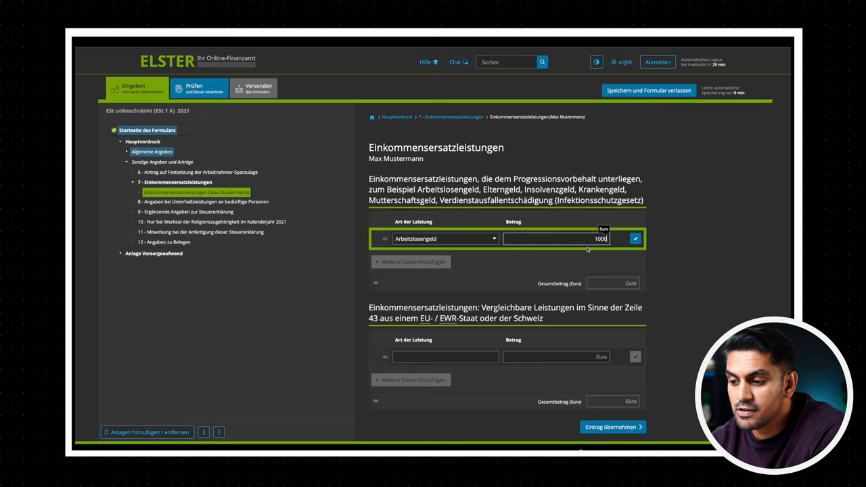
pyautogui.click(634, 238)
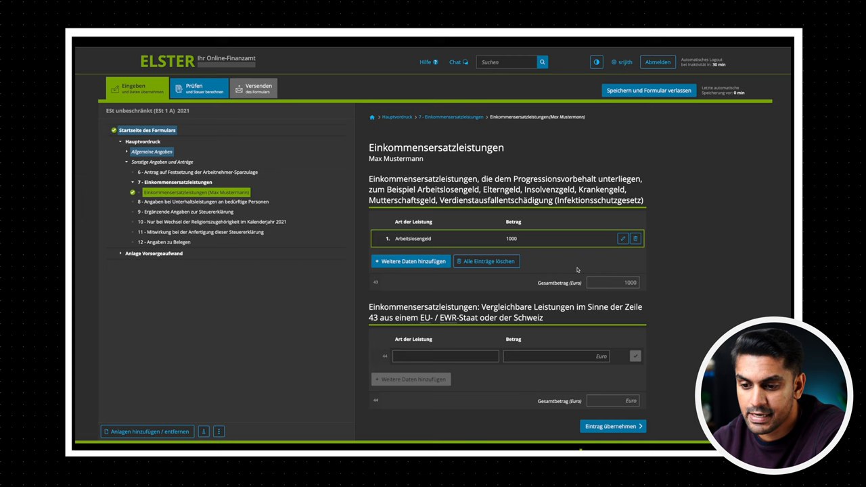
pyautogui.moveTo(634, 239)
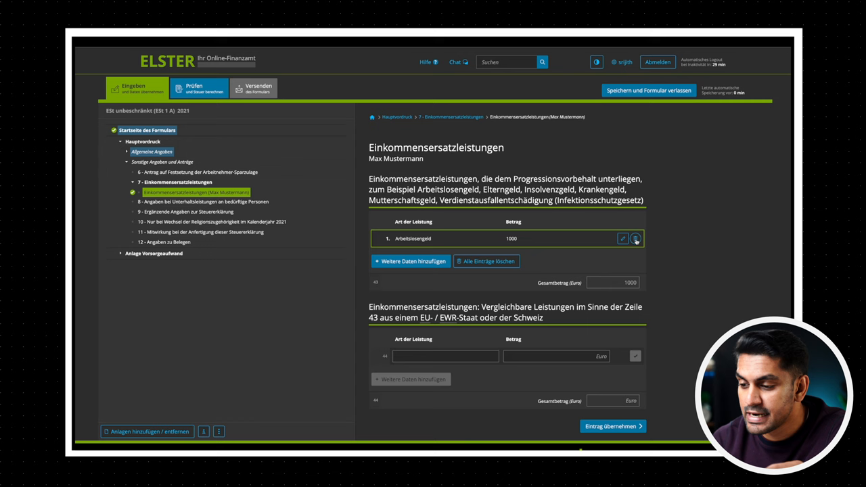
pyautogui.click(623, 239)
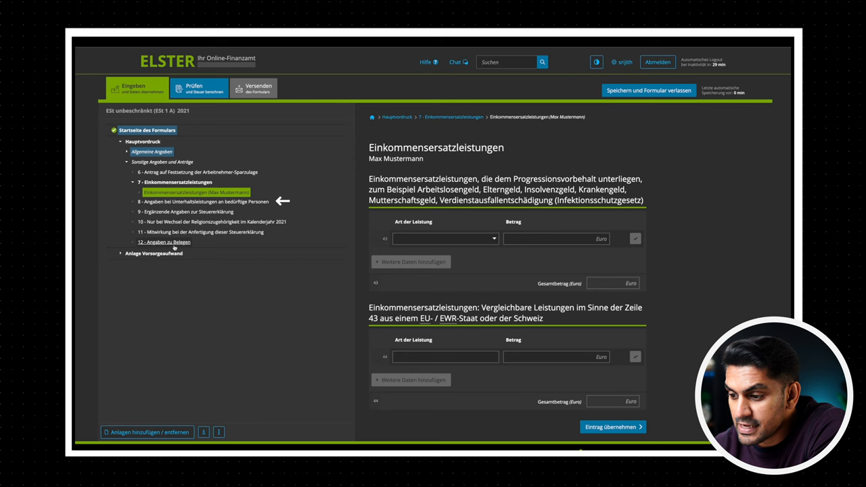
# Review sections 8 (maintenance payments) through 12, then reach Anlage N.
pyautogui.click(203, 202)
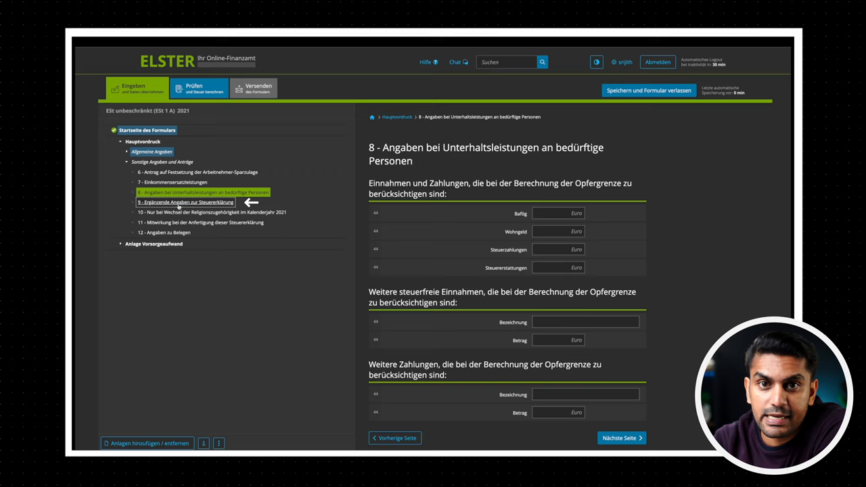
pyautogui.click(185, 202)
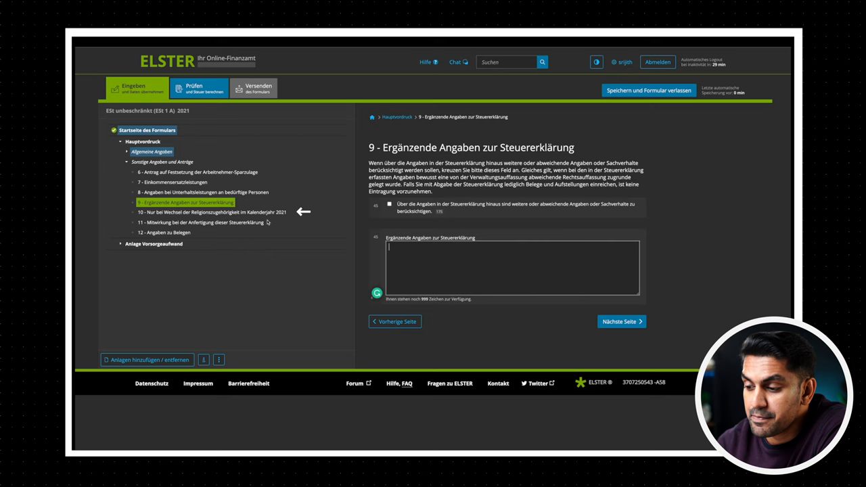
pyautogui.click(211, 212)
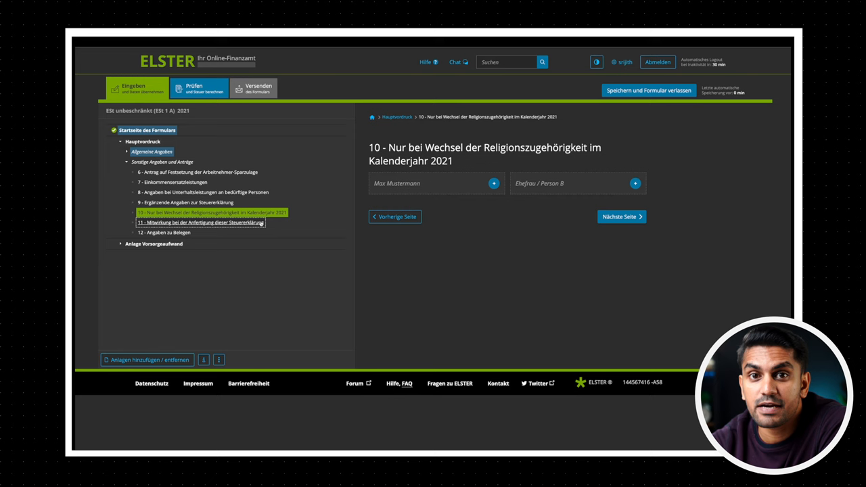
pyautogui.click(201, 222)
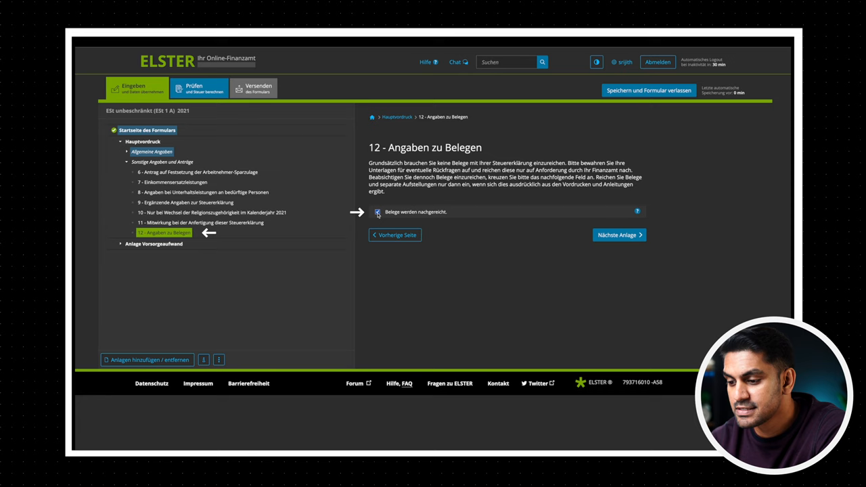
pyautogui.click(616, 235)
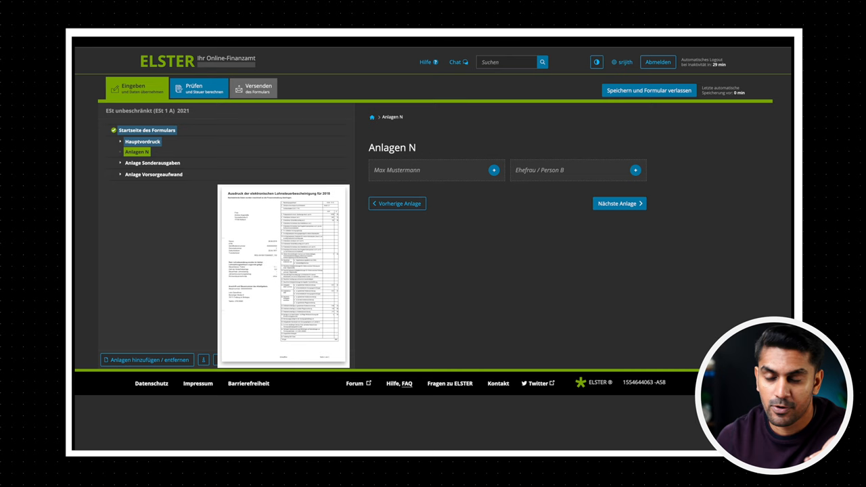
# Record tax class 1, gross wage 14100, wage tax 1901,75, solidarity surcharge 104,59.
pyautogui.click(494, 170)
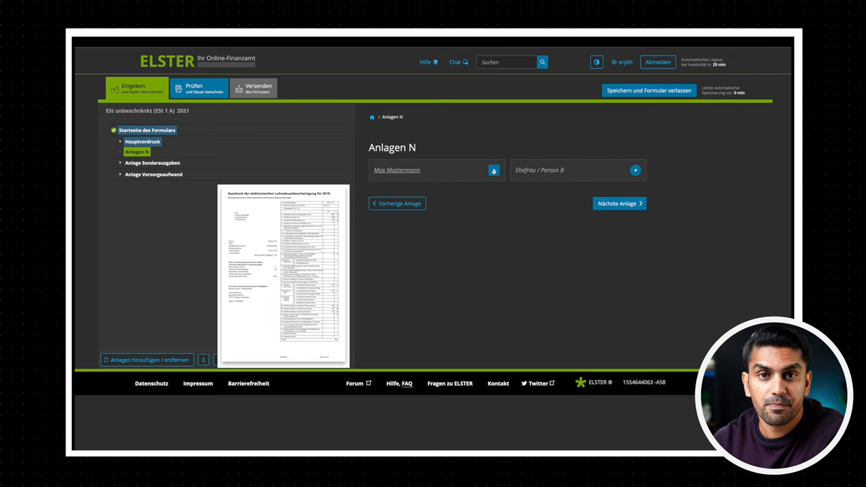
pyautogui.click(609, 167)
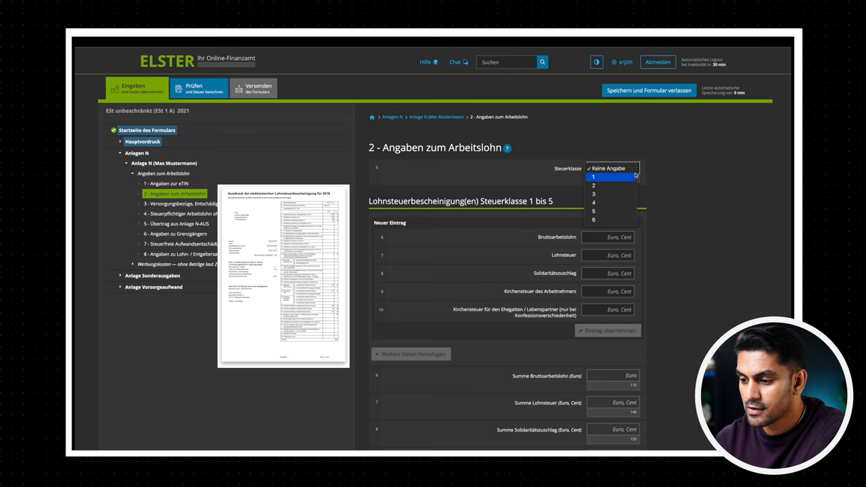
pyautogui.click(594, 177)
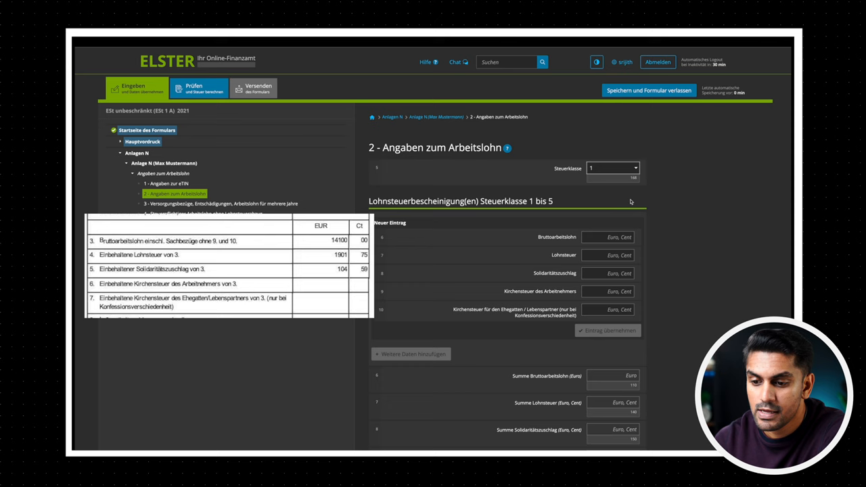
pyautogui.write('14100,0')
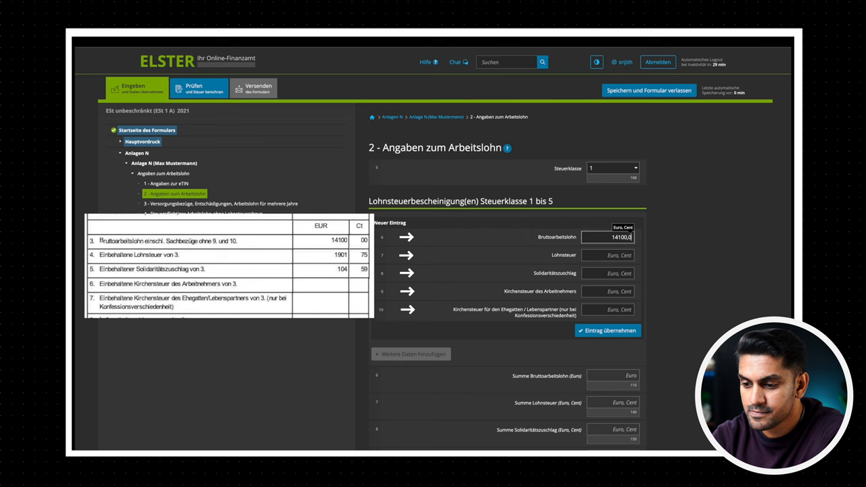
pyautogui.click(607, 331)
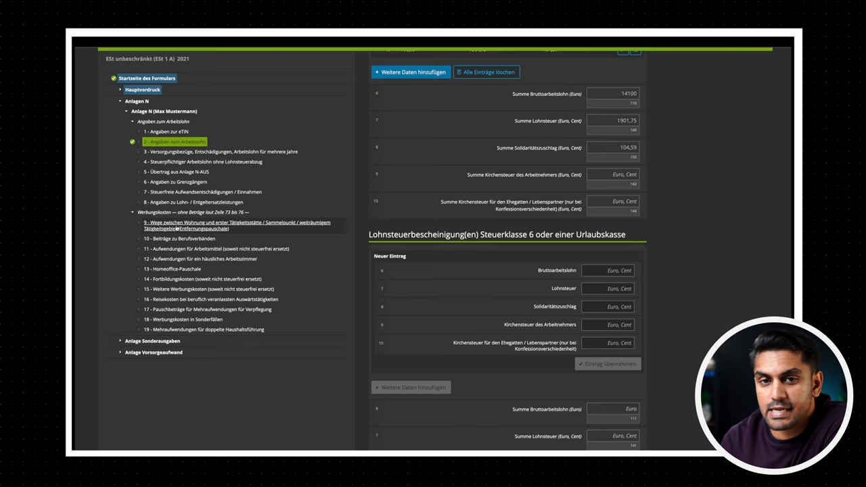
# Open section 9 on commuting and add a new first-workplace entry.
pyautogui.click(237, 226)
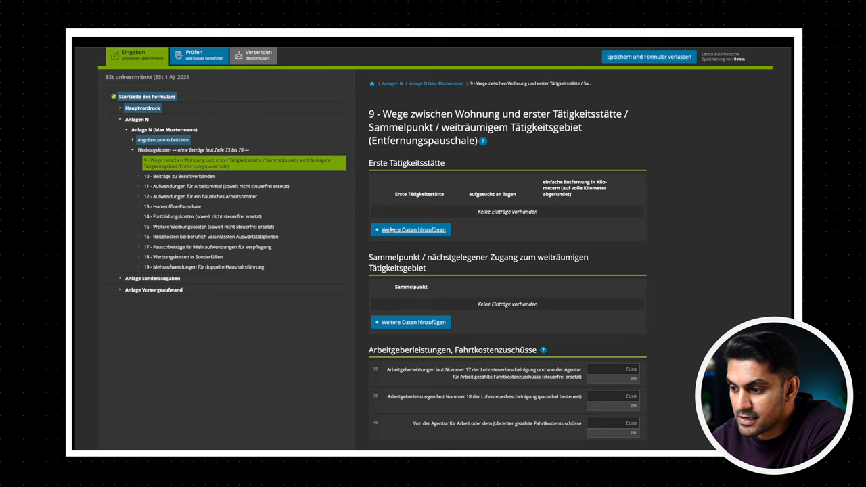
pyautogui.click(411, 229)
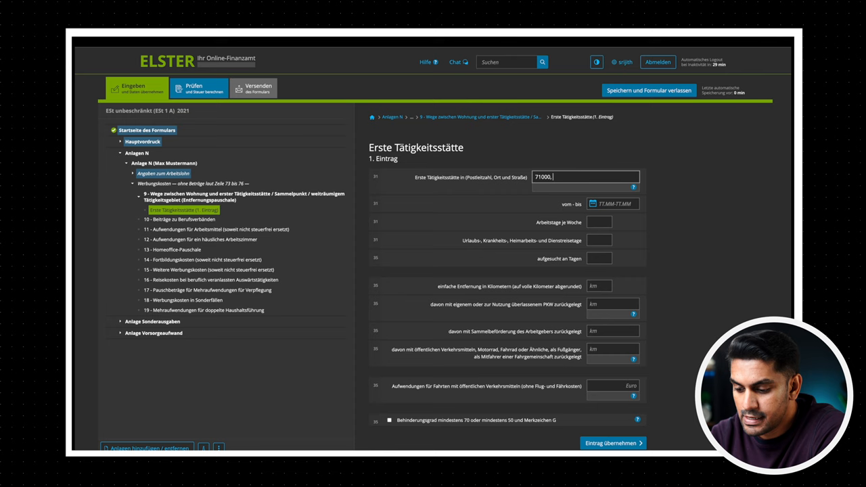
# Enter Stuttgart, Hauptstrasse 1, 01.01–31.12, 35 absence days, 10 km, and save the entry.
pyautogui.write('Stuttgart, Hauptstrasse 1')
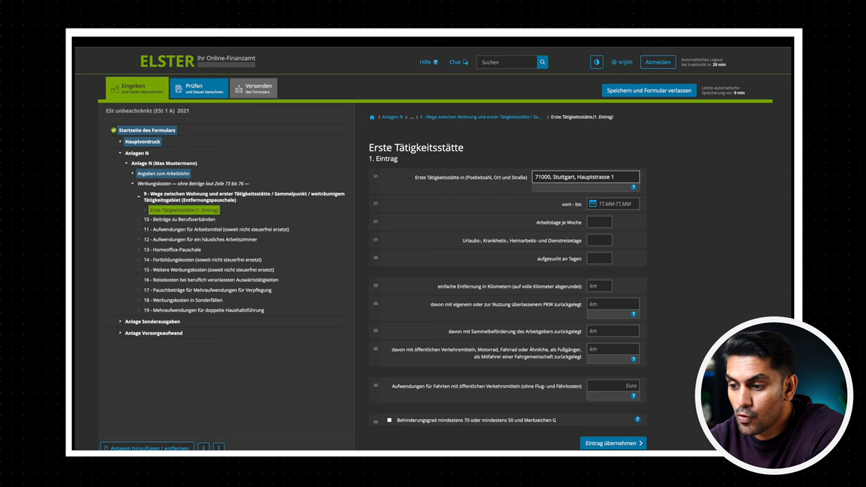
pyautogui.write('01.01-31.12')
pyautogui.write('5')
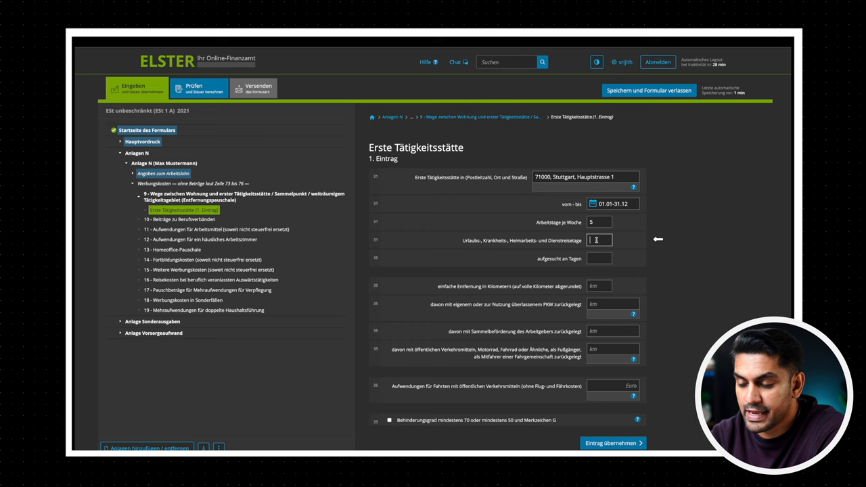
pyautogui.write('35')
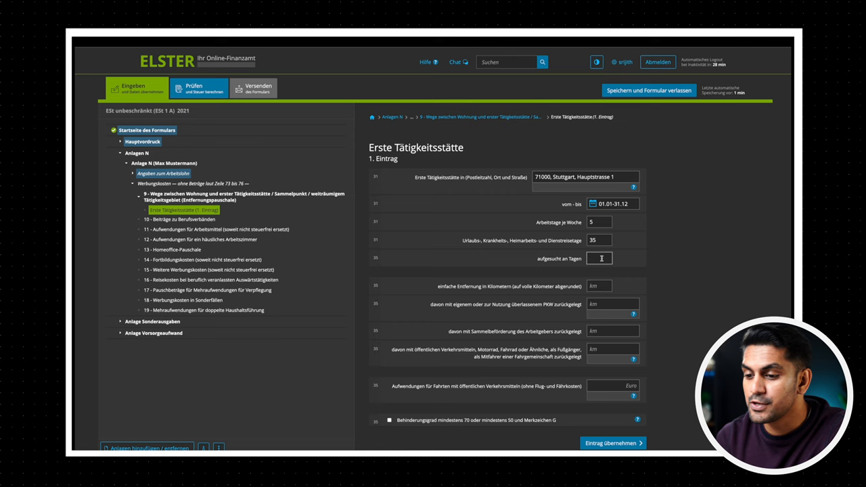
pyautogui.write('220')
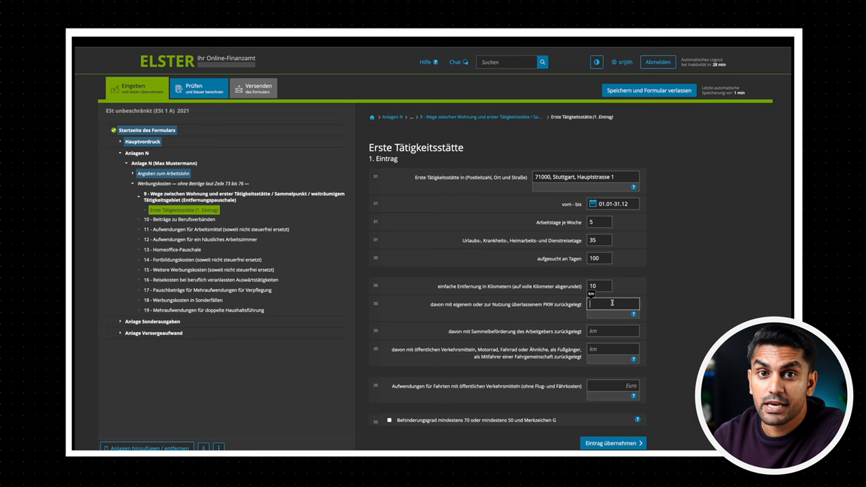
pyautogui.write('10')
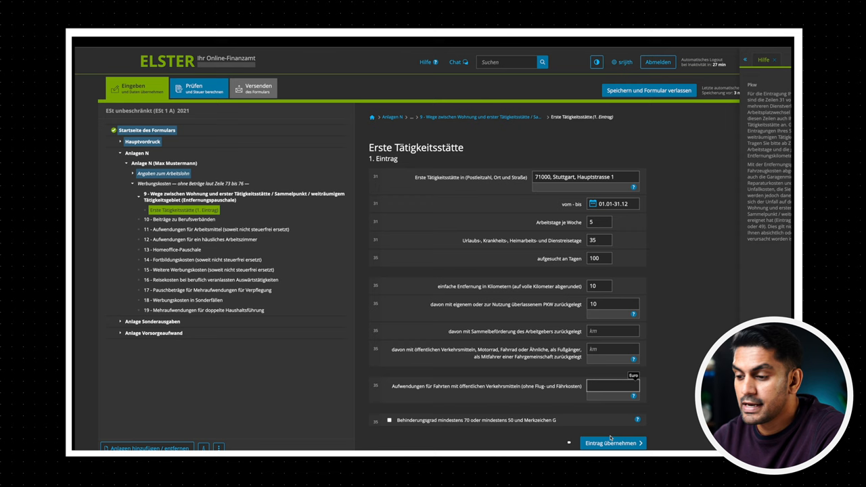
pyautogui.click(611, 443)
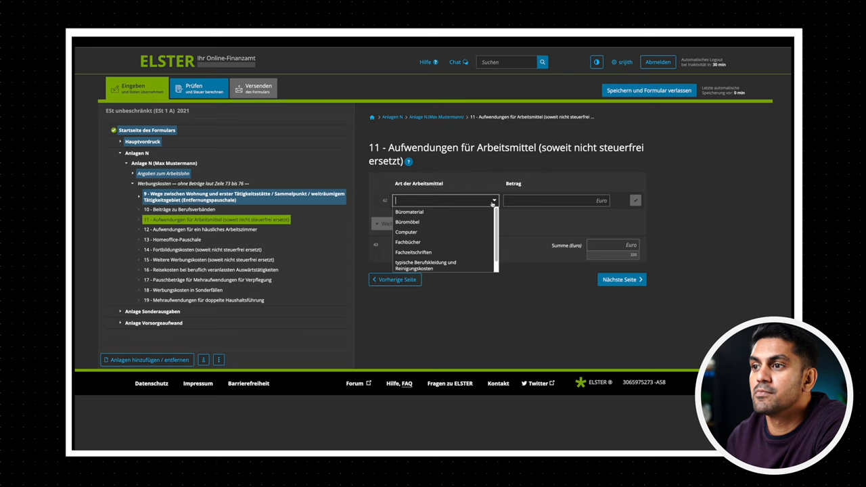
# Choose the work-equipment type under Art der Arbeitsmittel and continue to the next page.
pyautogui.click(409, 212)
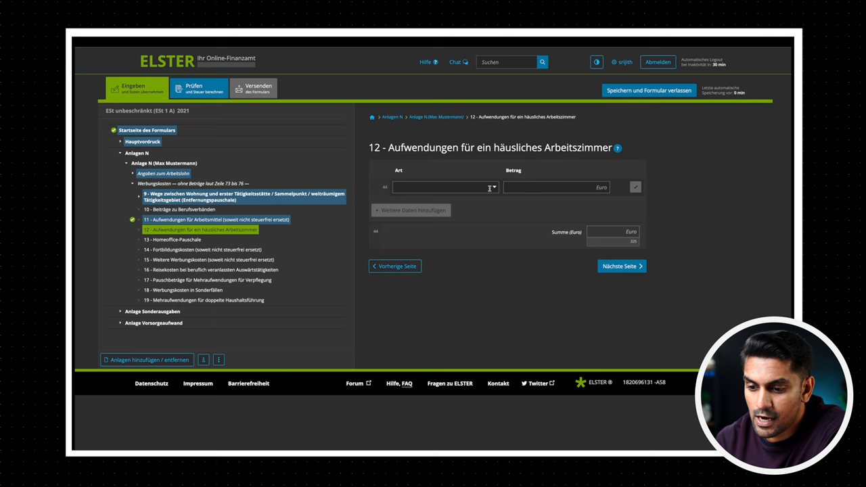
pyautogui.click(556, 187)
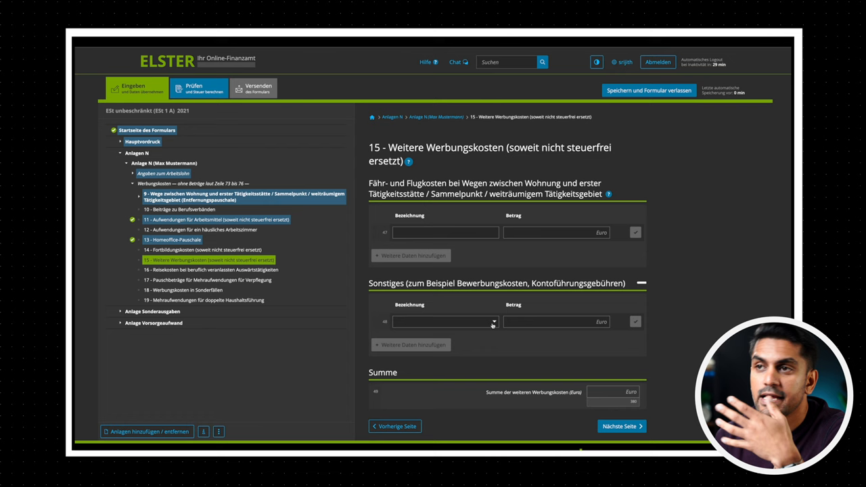
# Add Kontoführungsgebühren 16 and Telefonkosten/Porto 240 under Sonstiges, then move to Anlage Sonderausgaben.
pyautogui.click(446, 232)
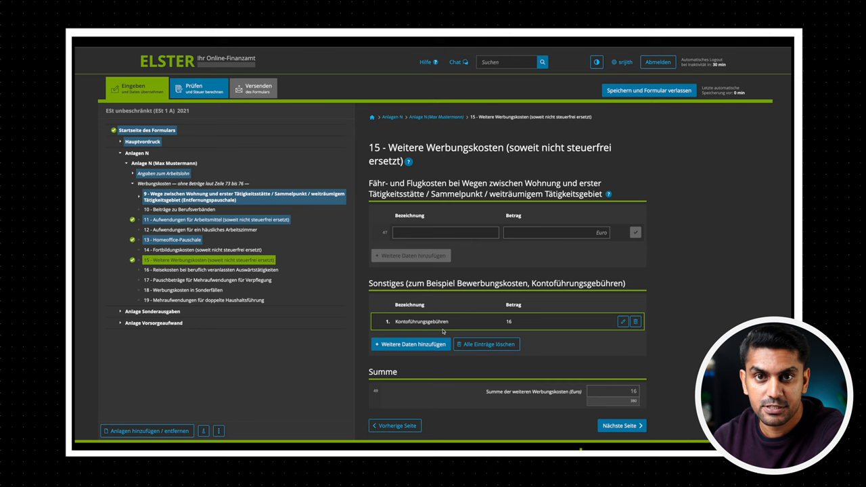
pyautogui.click(410, 343)
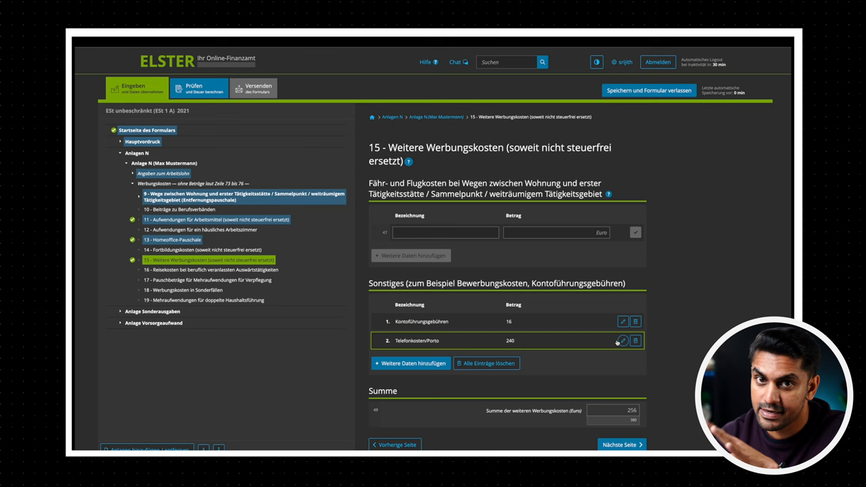
pyautogui.click(212, 270)
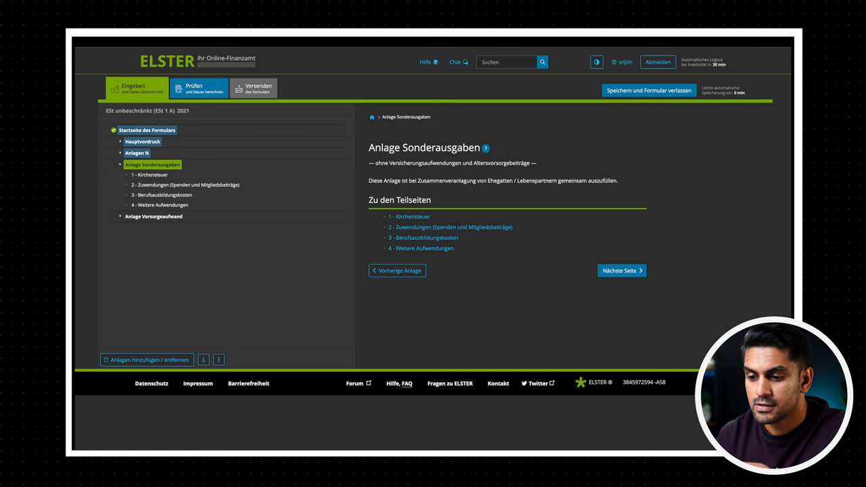
# Browse the Zuwendungen and Weitere Aufwendungen pages unfilled, then continue to Anlage Vorsorgeaufwand.
pyautogui.click(185, 185)
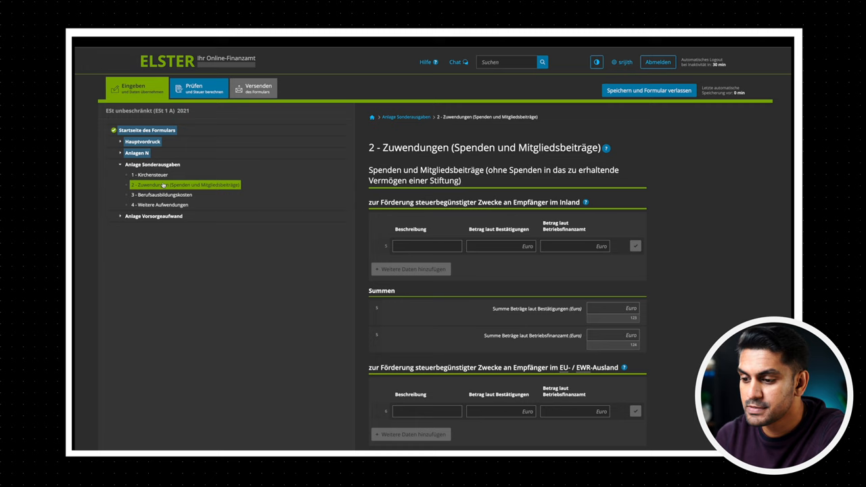
pyautogui.click(161, 194)
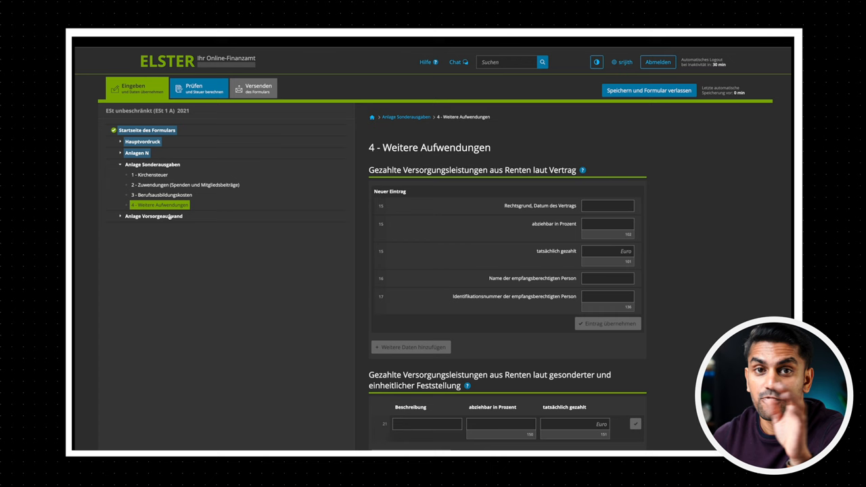
pyautogui.scroll(-3)
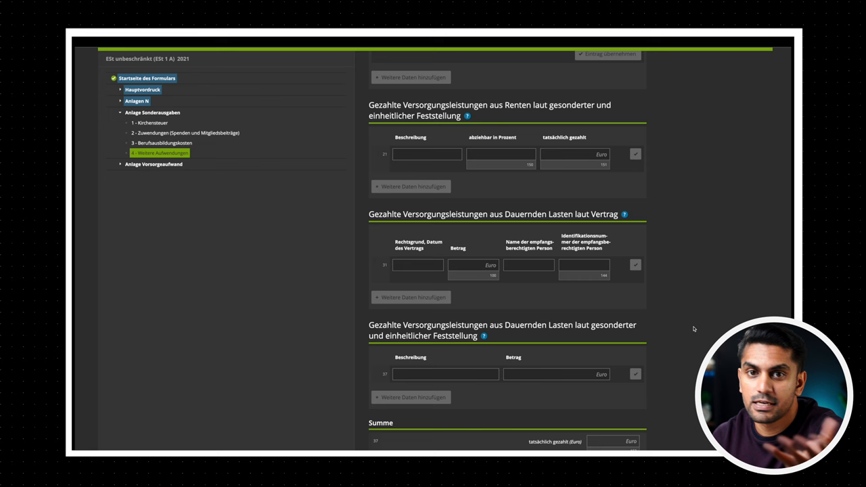
pyautogui.click(153, 164)
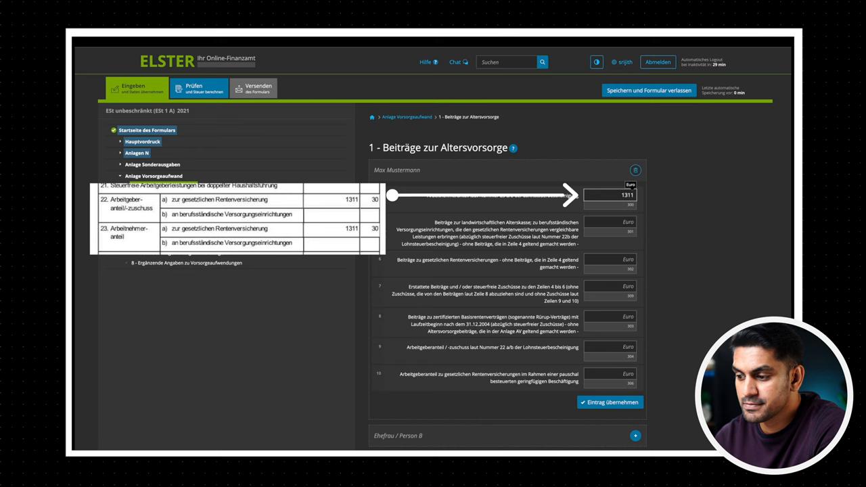
# Save the 1311 pension contribution and pass the 1156 statutory health insurance page.
pyautogui.click(609, 402)
pyautogui.write('1156')
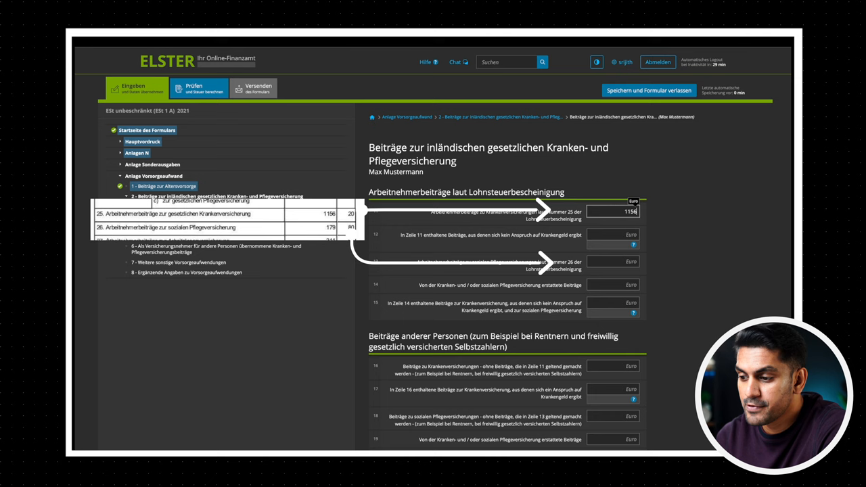
pyautogui.click(204, 205)
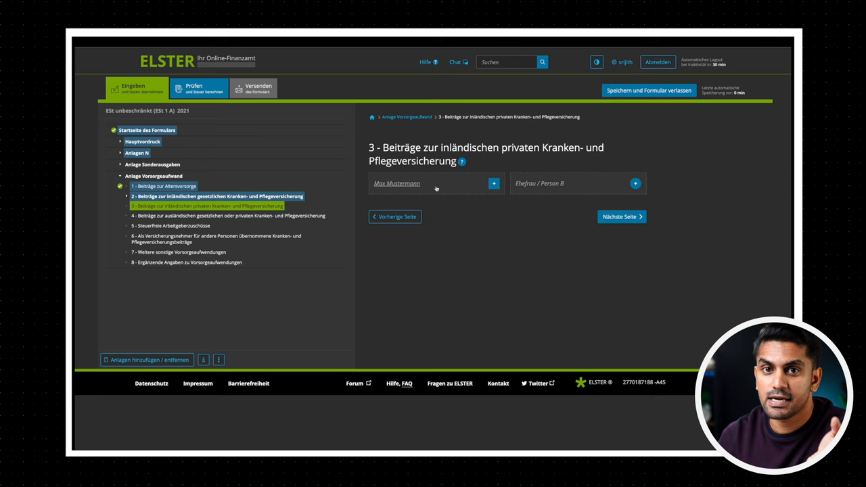
# Pass the employer subsidies page and add a Privathaftpflichtversicherung entry on page 7.
pyautogui.click(171, 226)
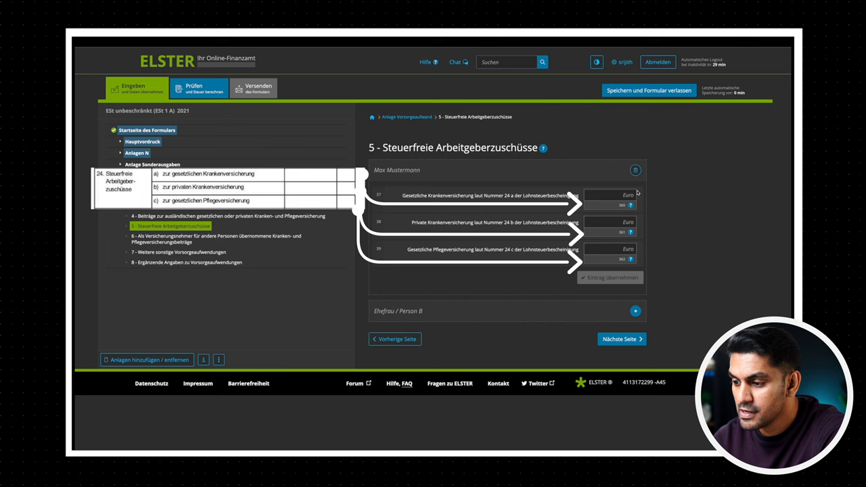
pyautogui.click(180, 251)
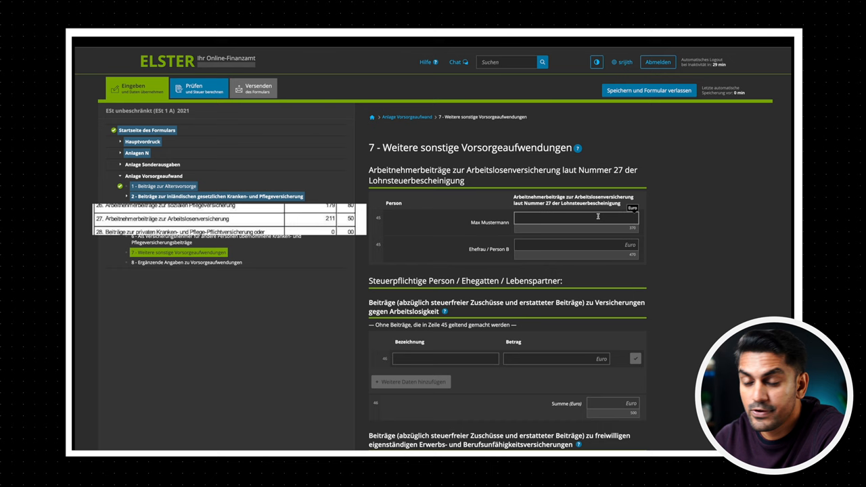
pyautogui.scroll(-3)
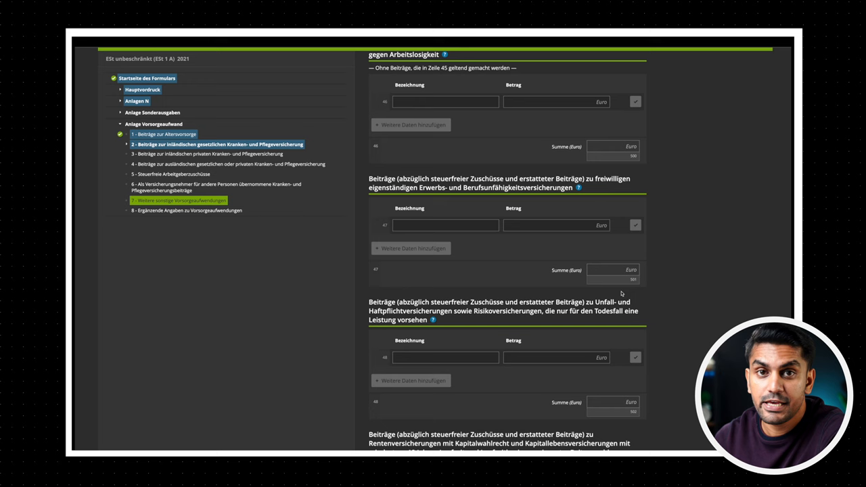
pyautogui.write('Privathaftpflichtversicherung')
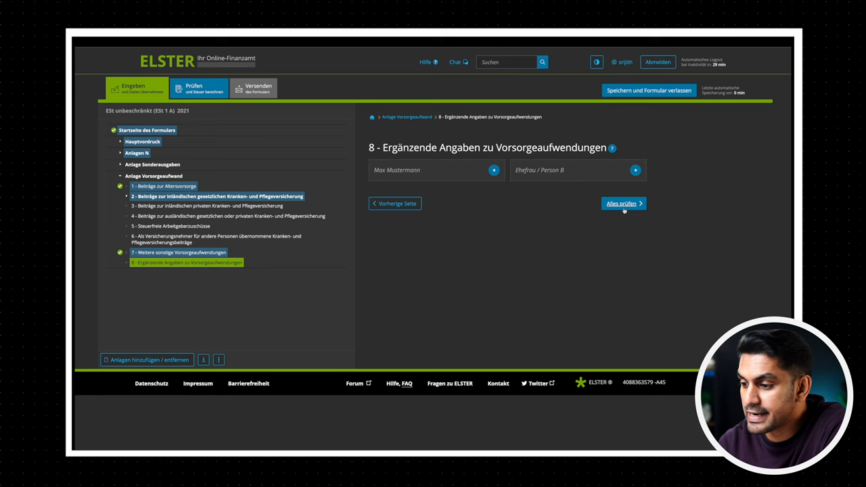
# Run Alles prüfen for a 1.486,59 € refund estimate and open Detaillierte Steuerberechnung.
pyautogui.click(621, 203)
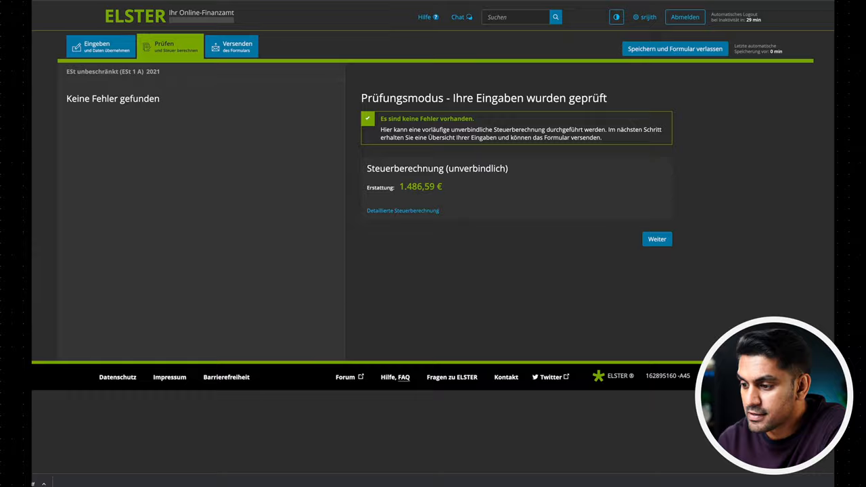
pyautogui.click(403, 211)
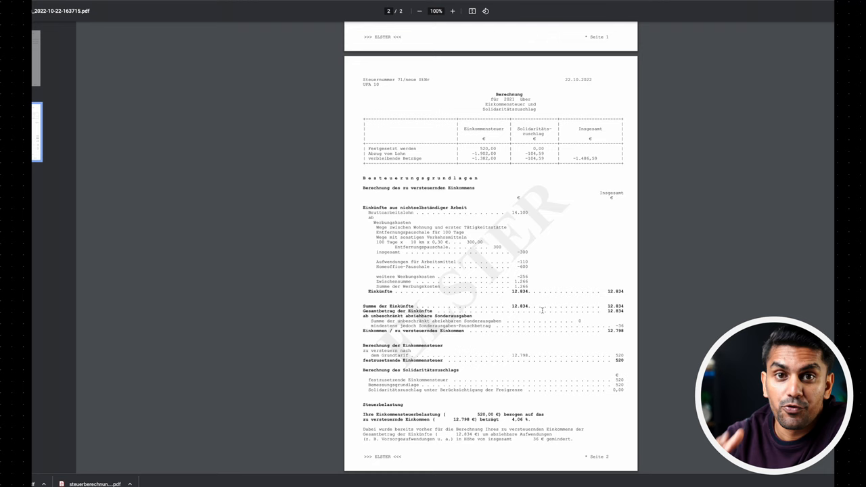
pyautogui.moveTo(177, 100)
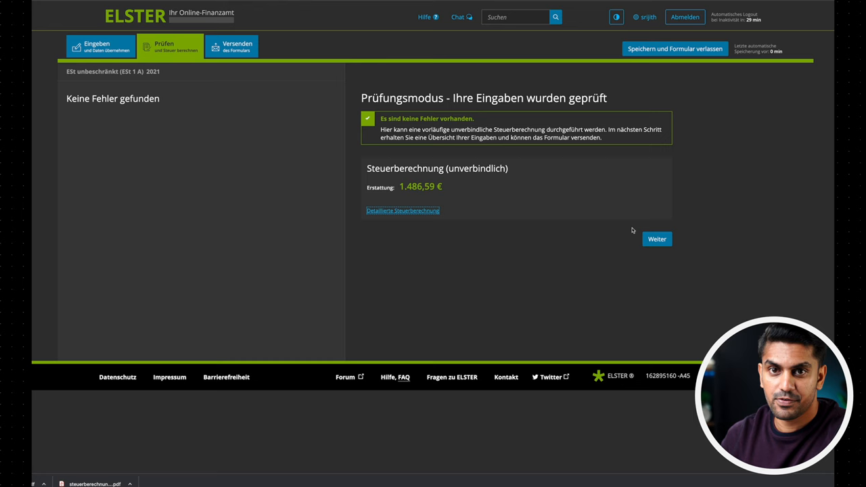
# Continue from the checked return to the final summary with the declaration notice.
pyautogui.click(657, 239)
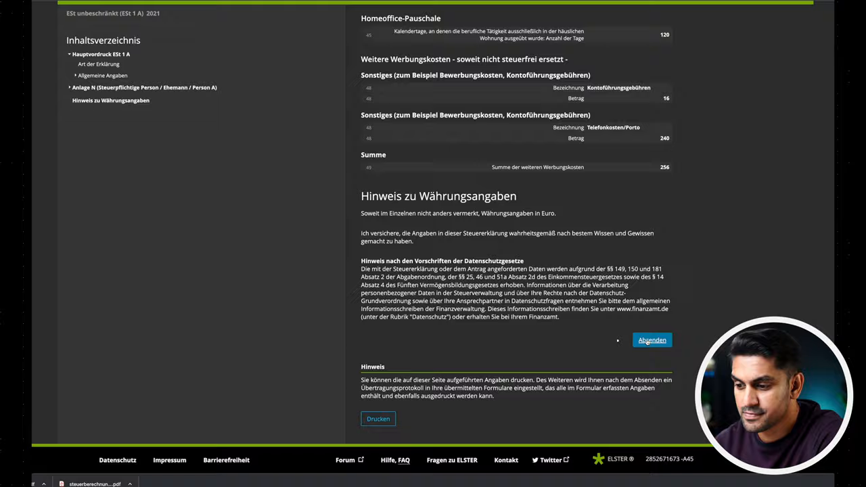